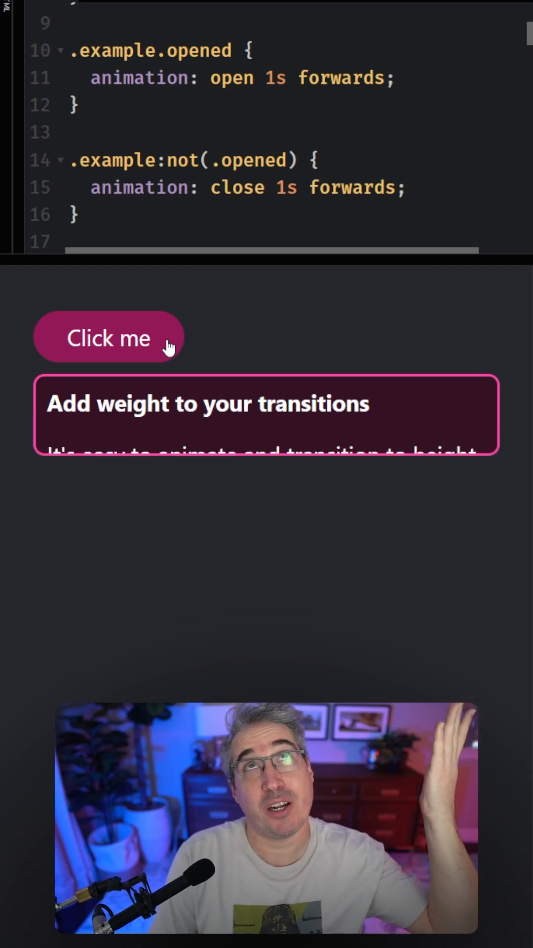
Step: Toggle the card open and closed to replay its animation
click(109, 337)
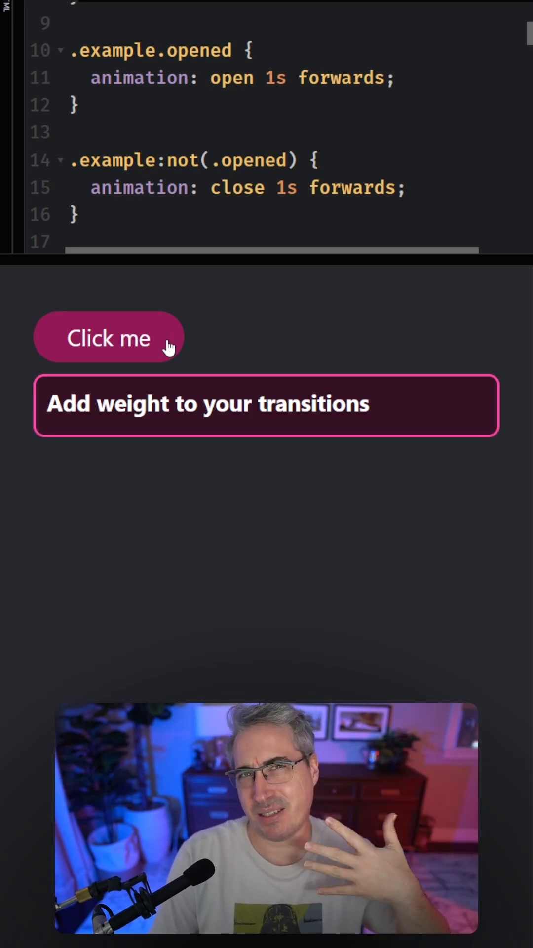
click(108, 338)
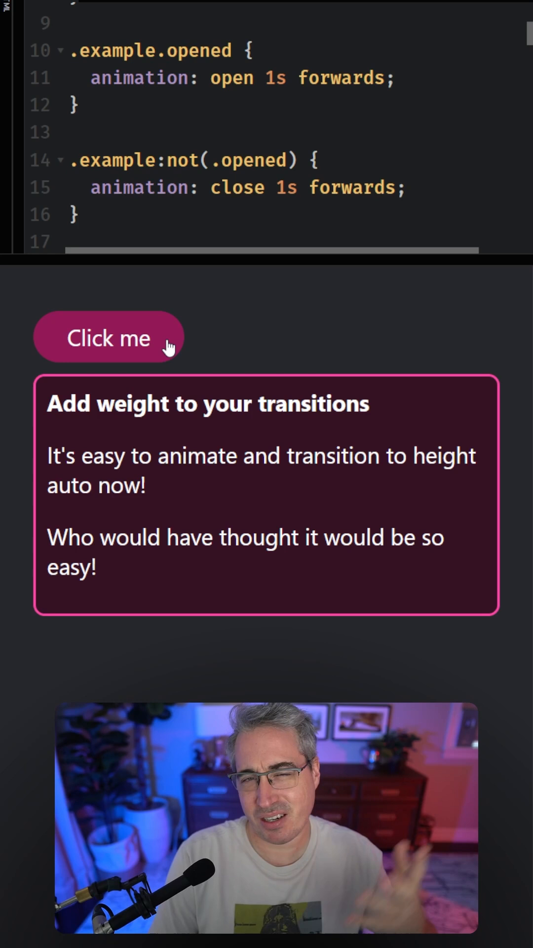
click(109, 337)
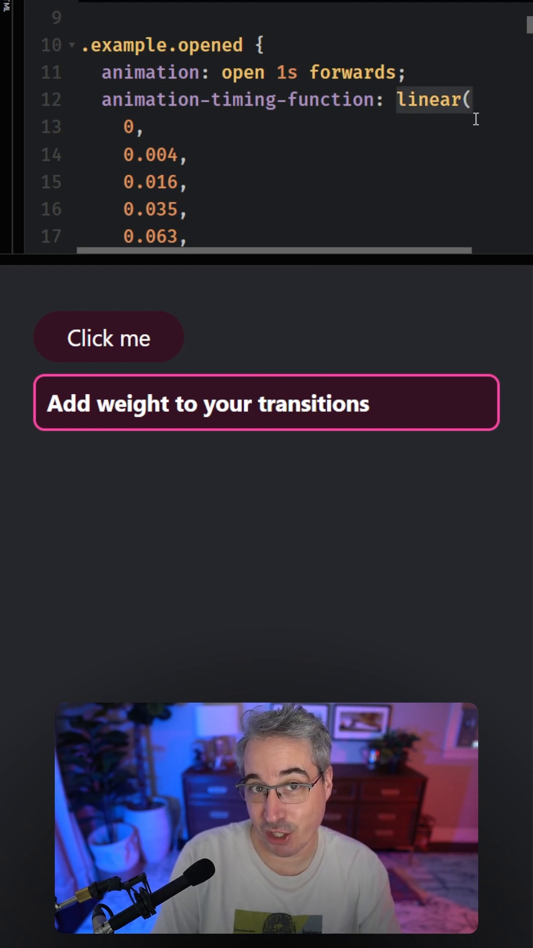
Step: Scroll through the bouncy linear() easing stops in the .example.opened rule
scroll(down, 3)
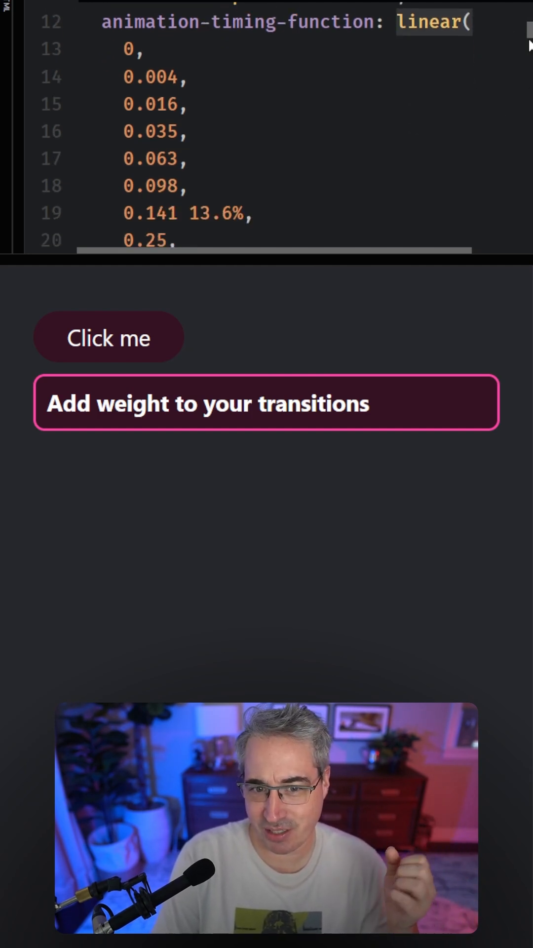
scroll(down, 3)
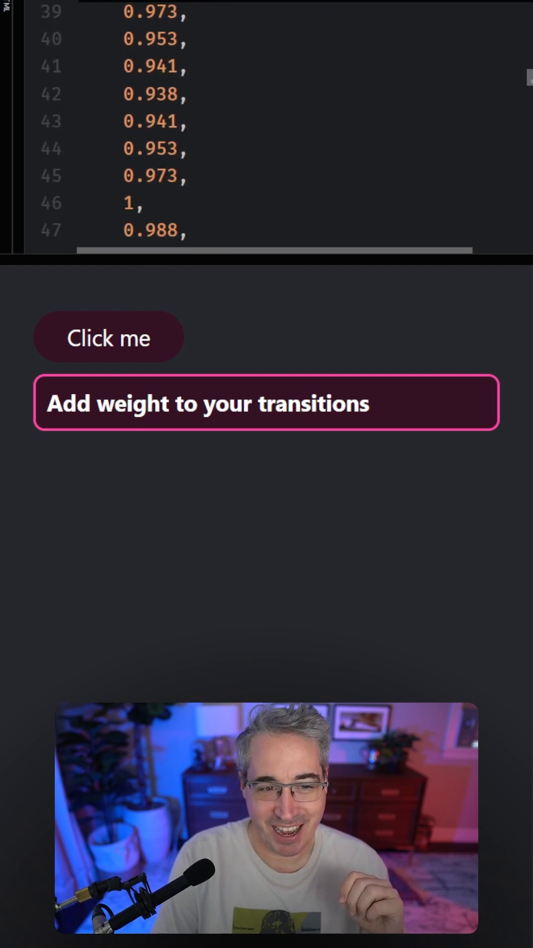
scroll(down, 3)
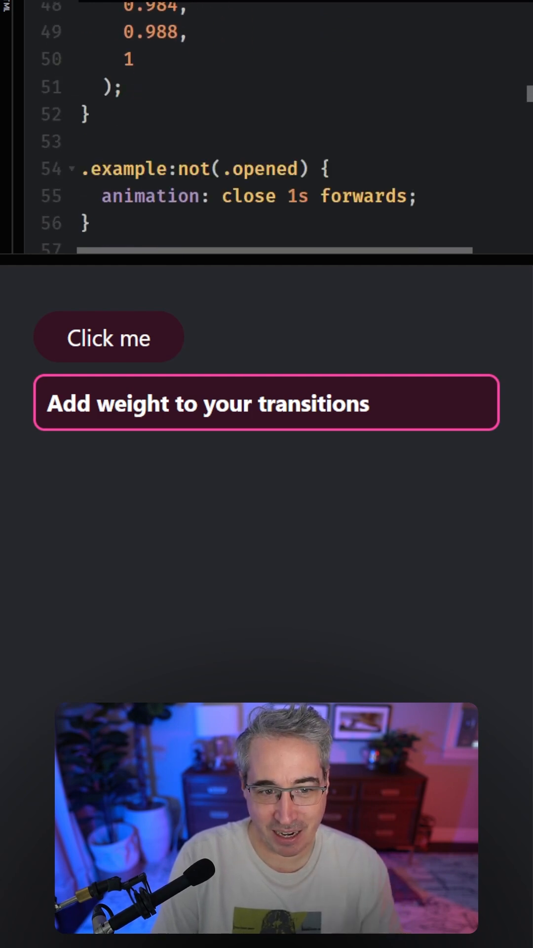
scroll(down, 3)
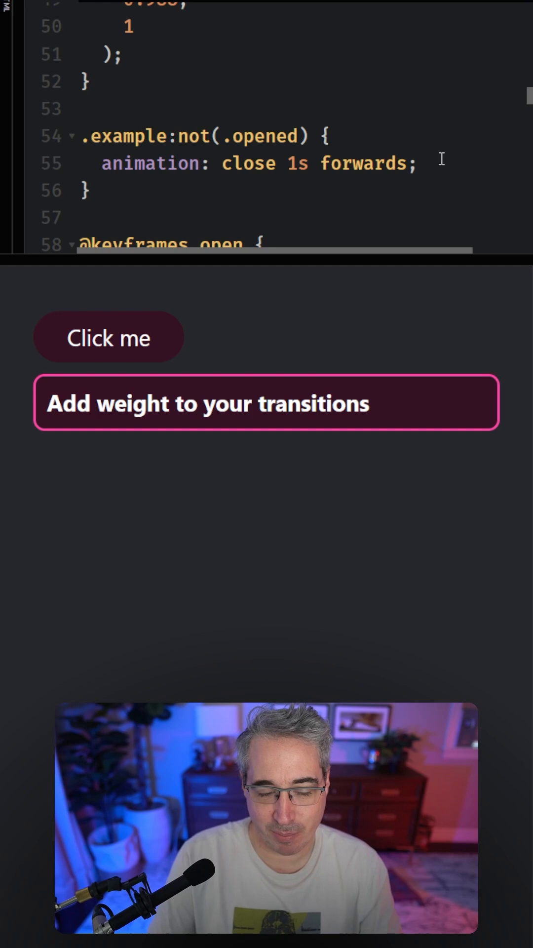
Step: Expand and collapse the card twice to test the bouncy open and close
click(108, 337)
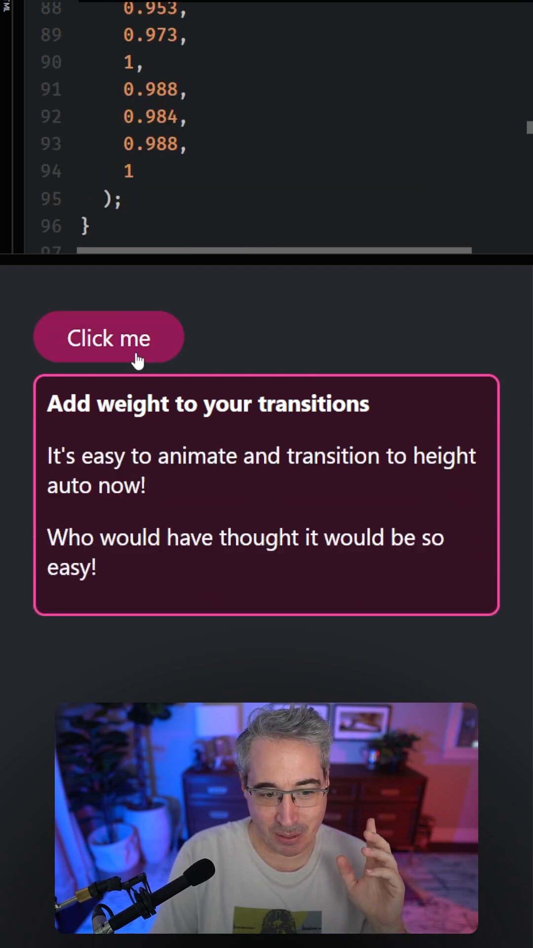
click(108, 336)
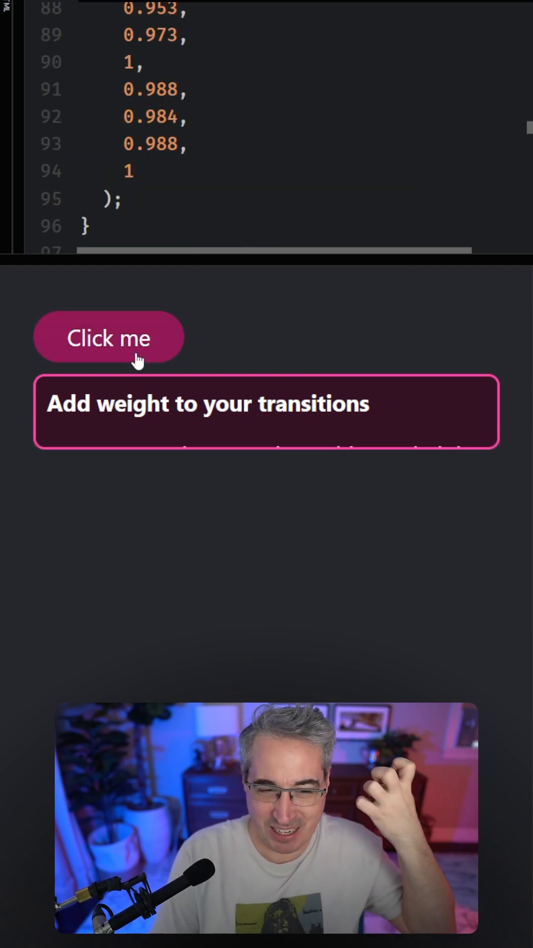
click(108, 336)
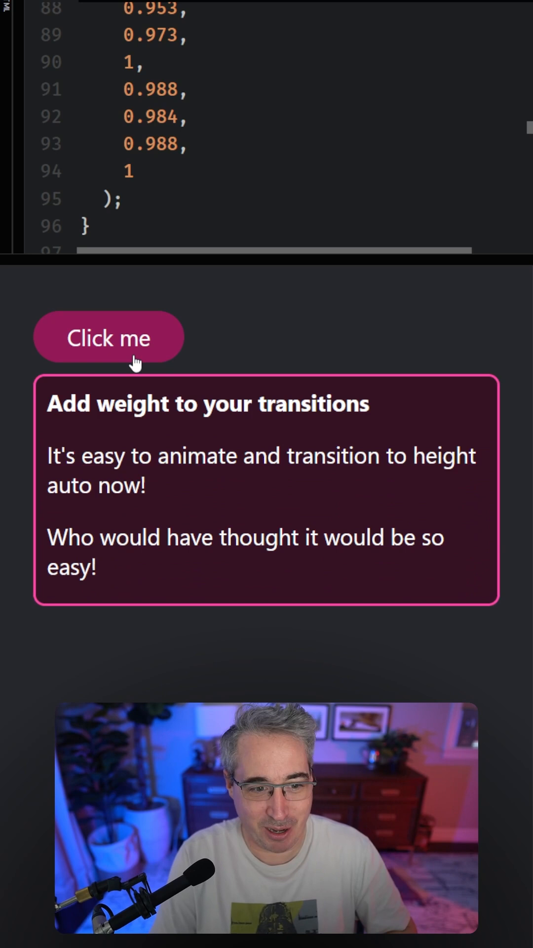
click(109, 338)
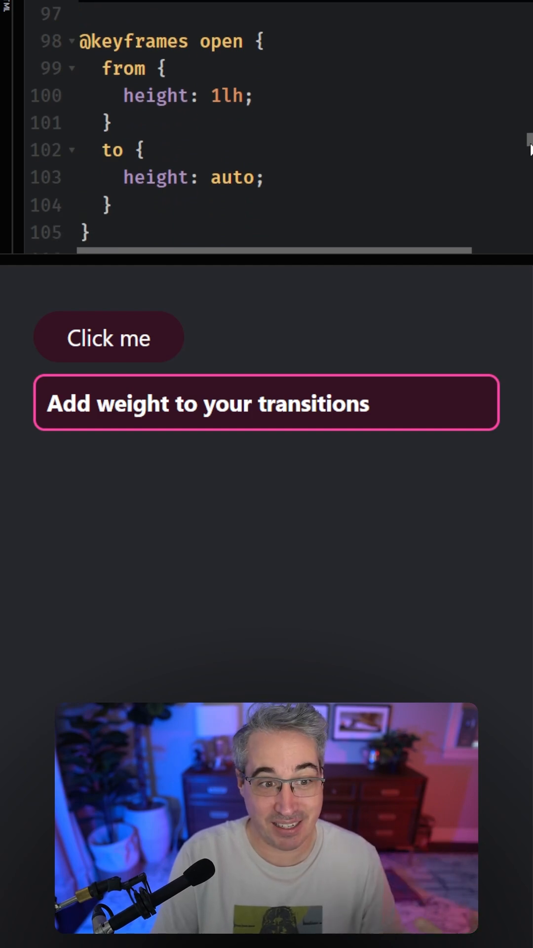
scroll(down, 3)
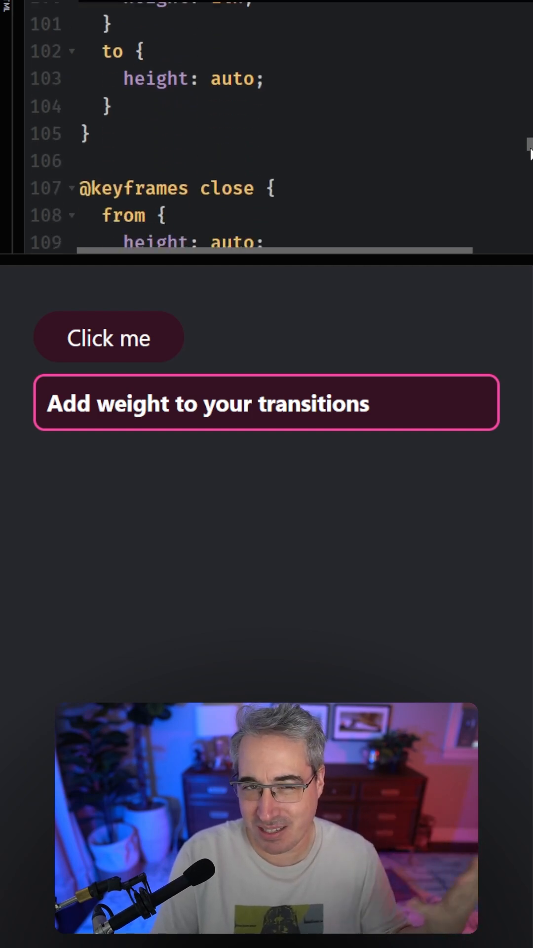
scroll(up, 3)
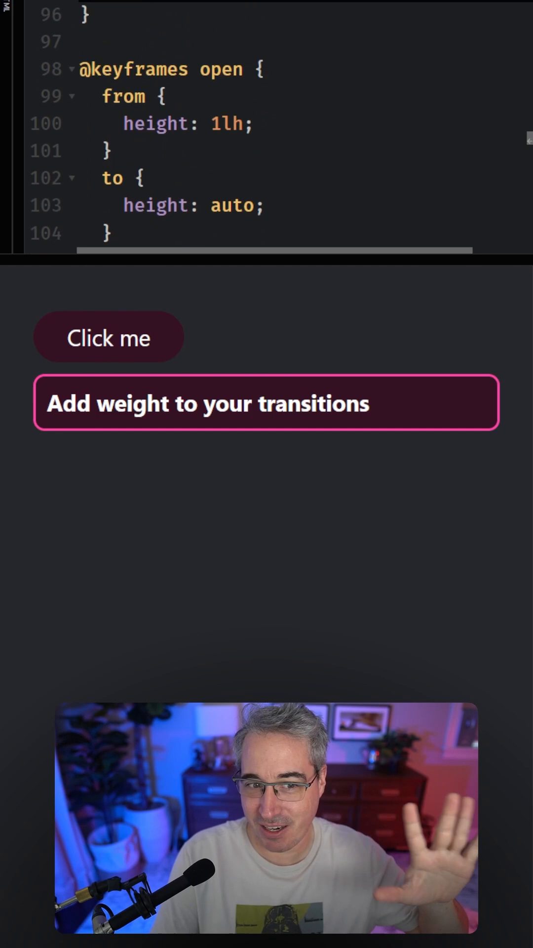
scroll(up, 3)
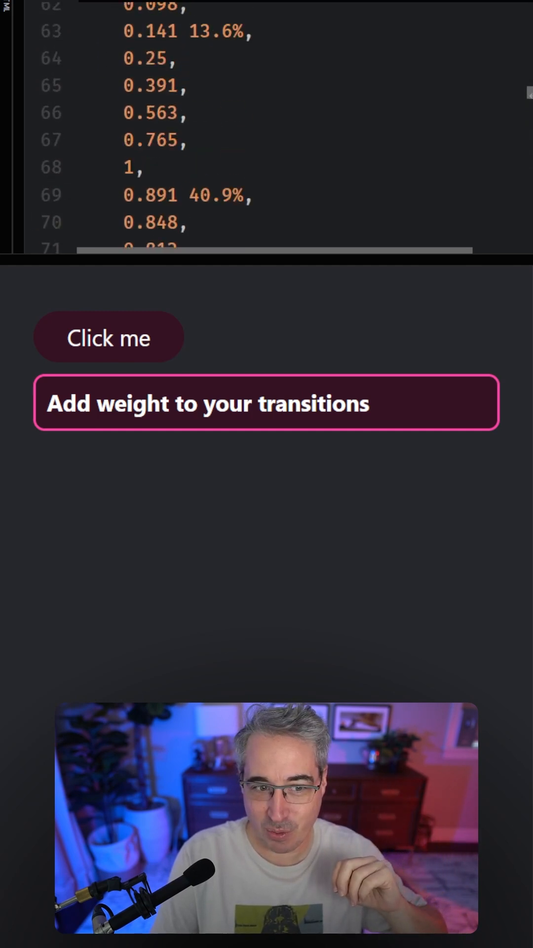
scroll(up, 3)
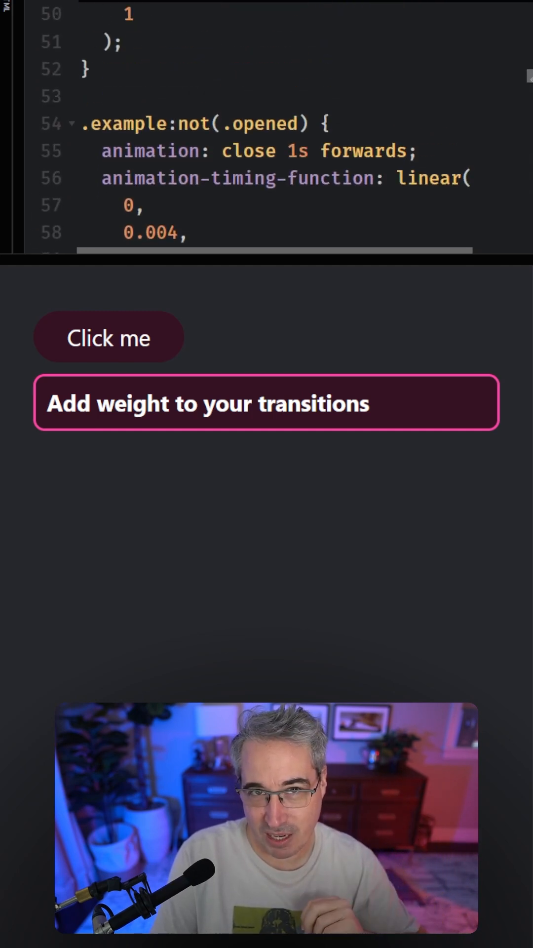
scroll(up, 3)
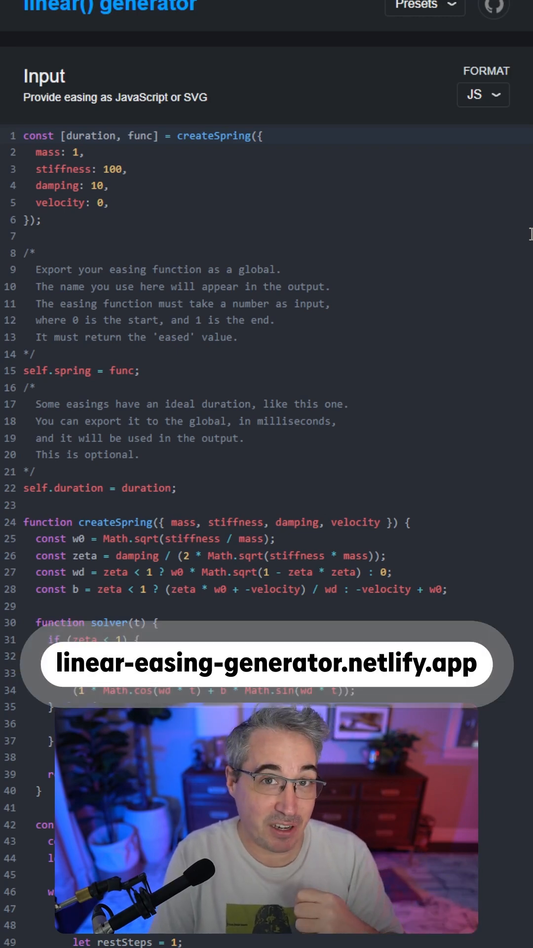
Step: View the spring curve preview in the linear() generator and browse its Presets list
scroll(down, 3)
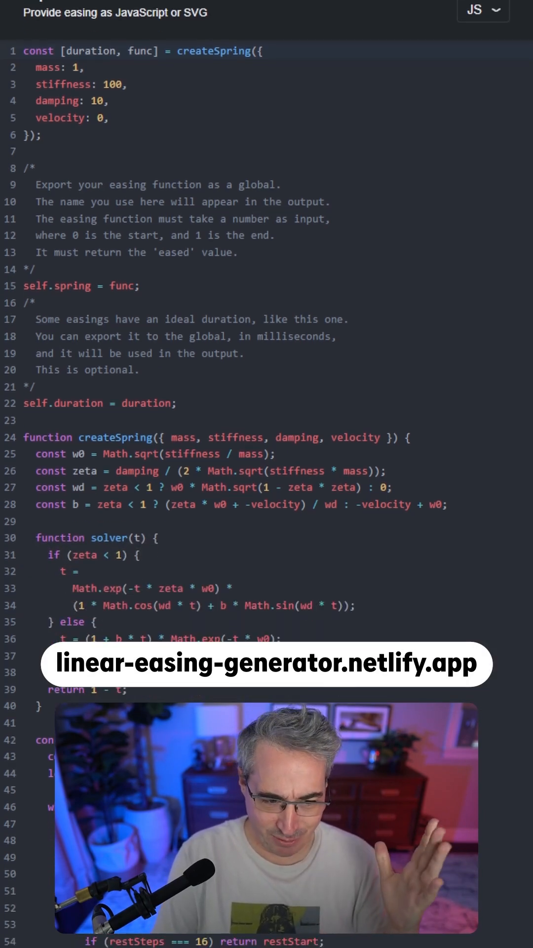
scroll(down, 3)
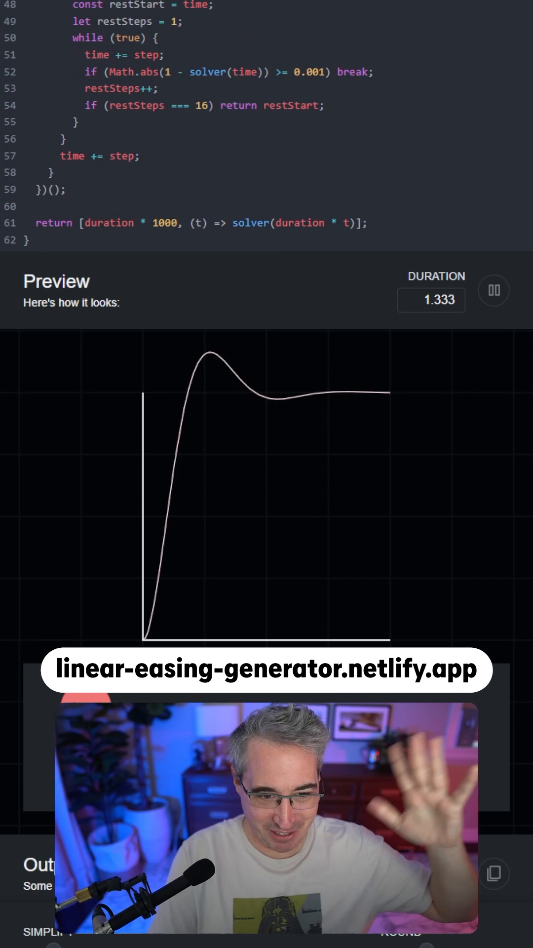
scroll(up, 3)
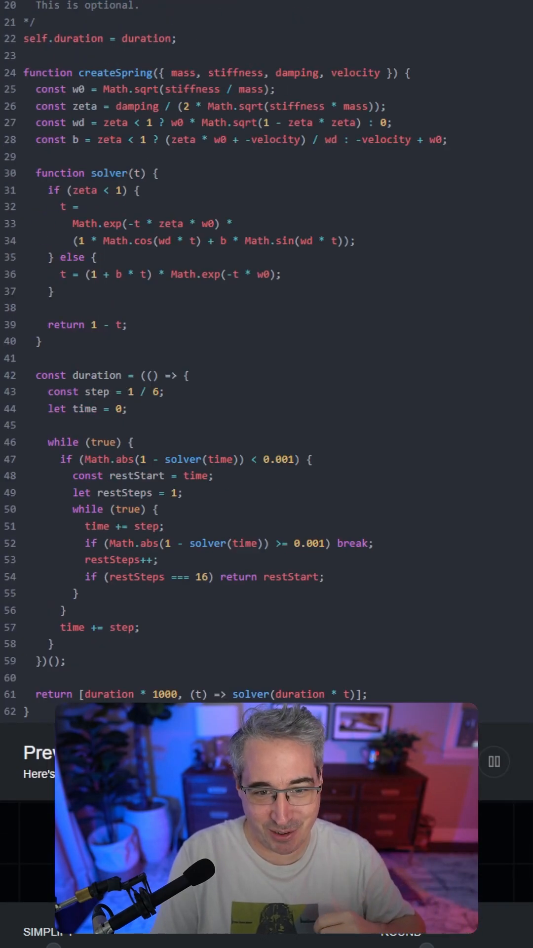
click(424, 5)
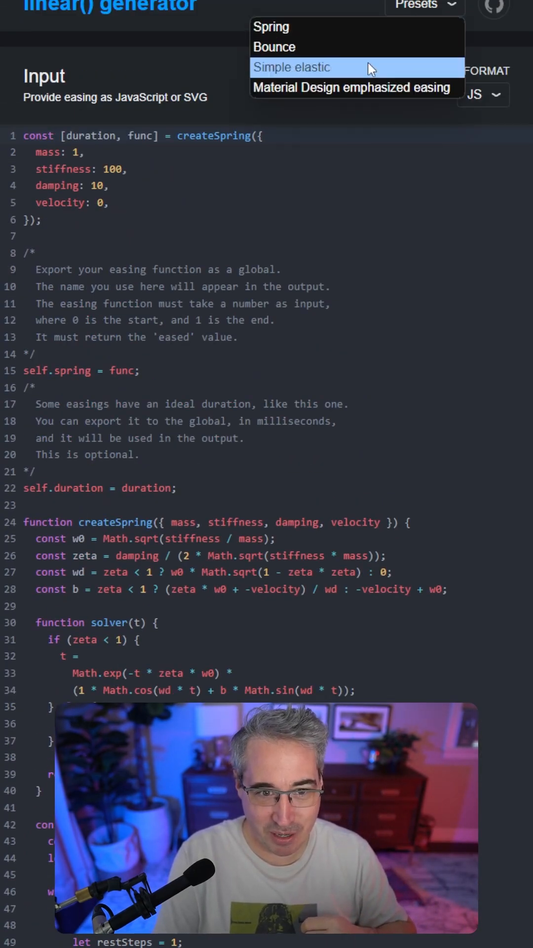
click(275, 46)
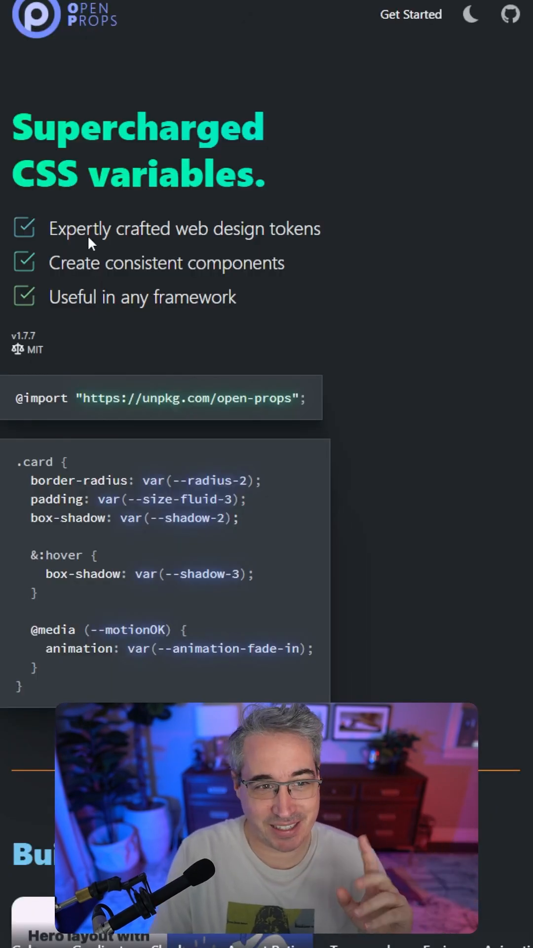
Step: Play and pause Open Props' Ease Spring demo, then expand and collapse the CodePen card
scroll(down, 3)
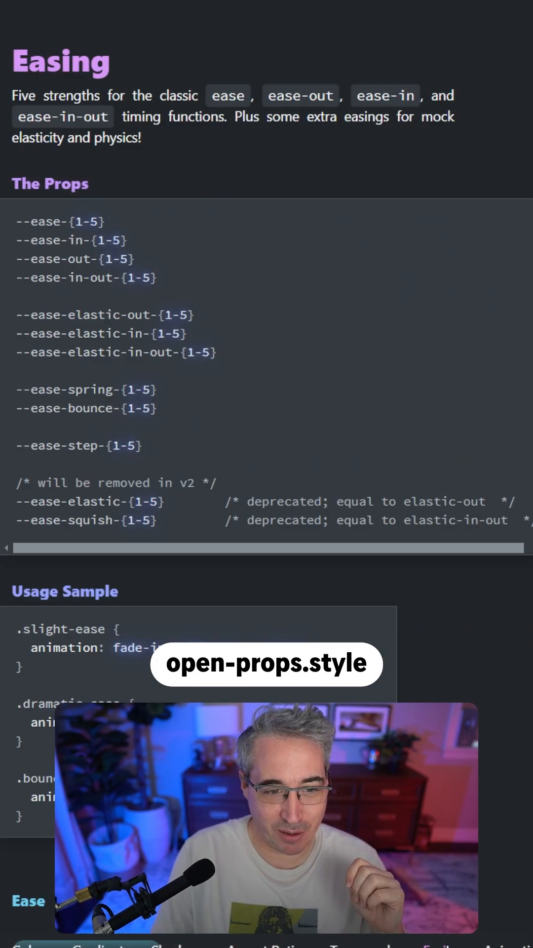
scroll(down, 3)
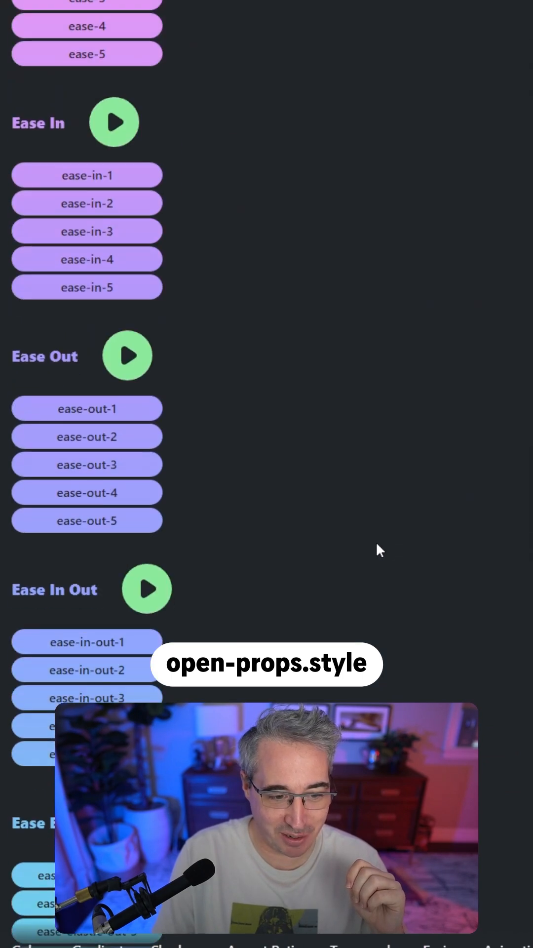
scroll(down, 3)
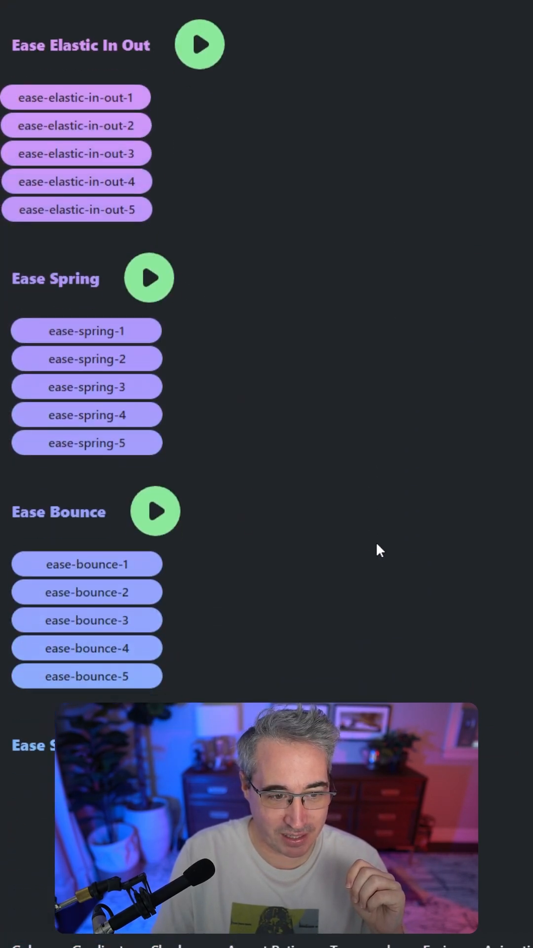
scroll(up, 3)
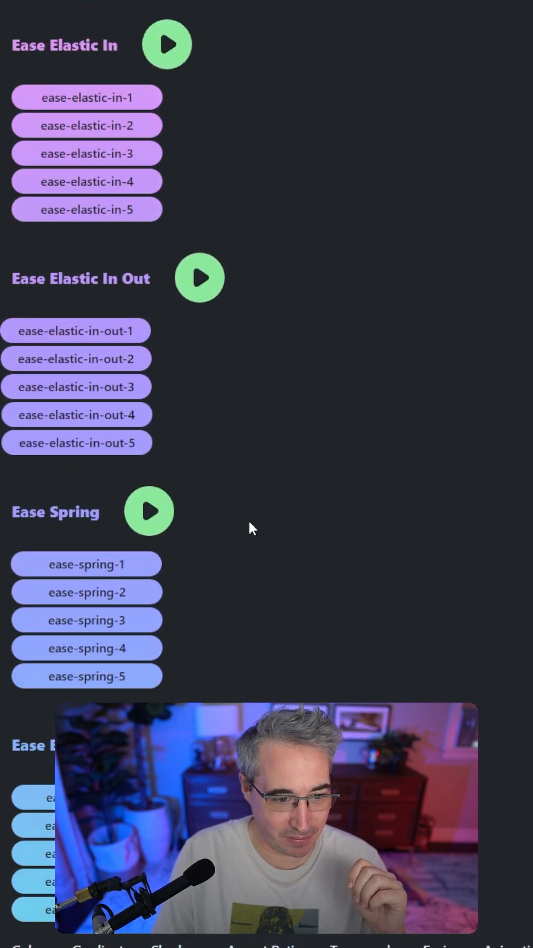
click(149, 512)
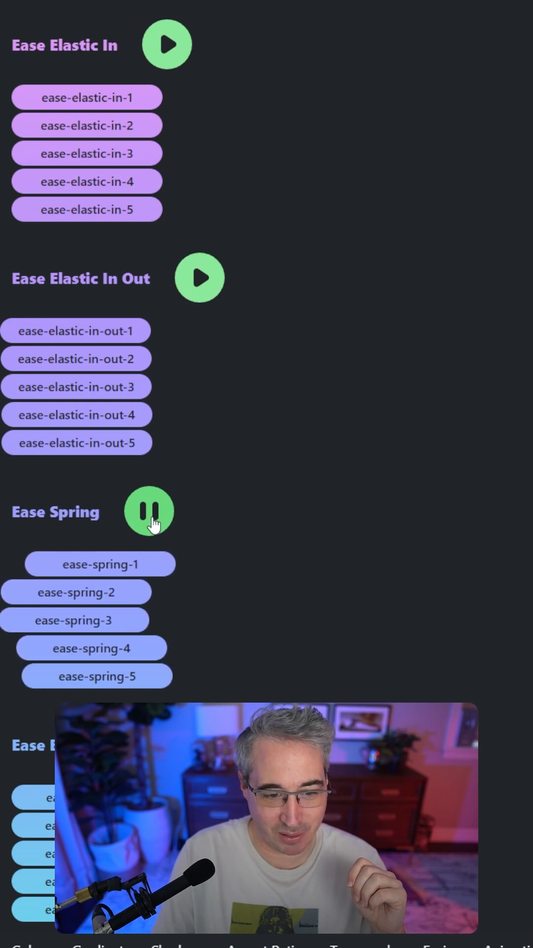
click(149, 511)
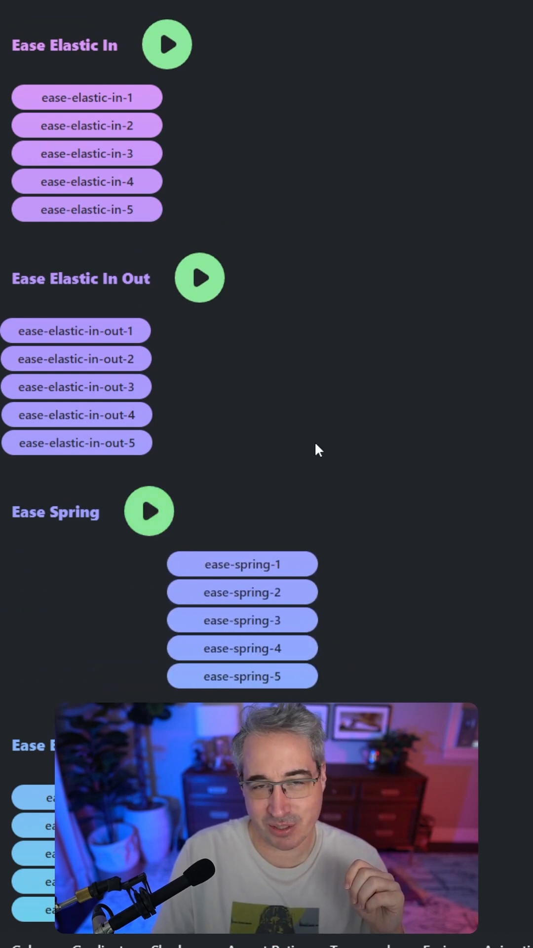
mouse_move(313, 278)
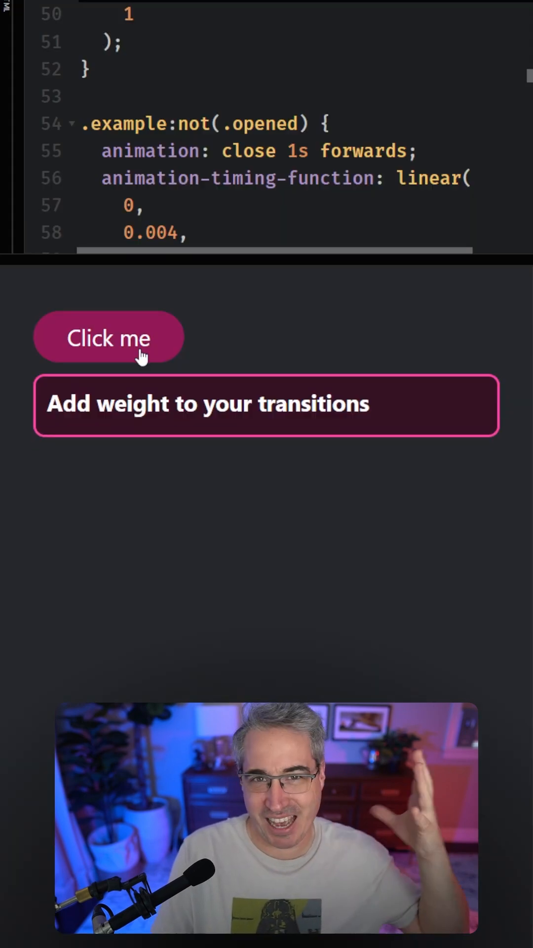
click(109, 337)
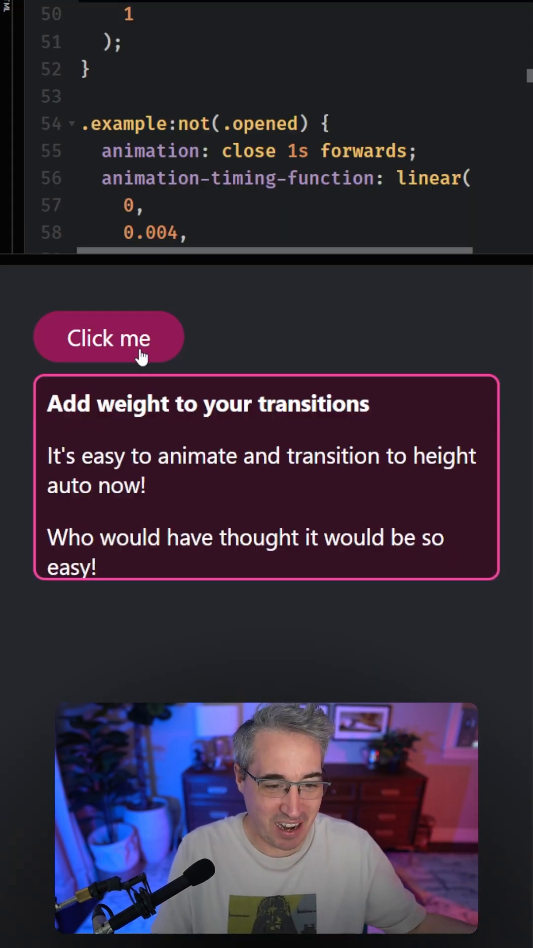
click(108, 337)
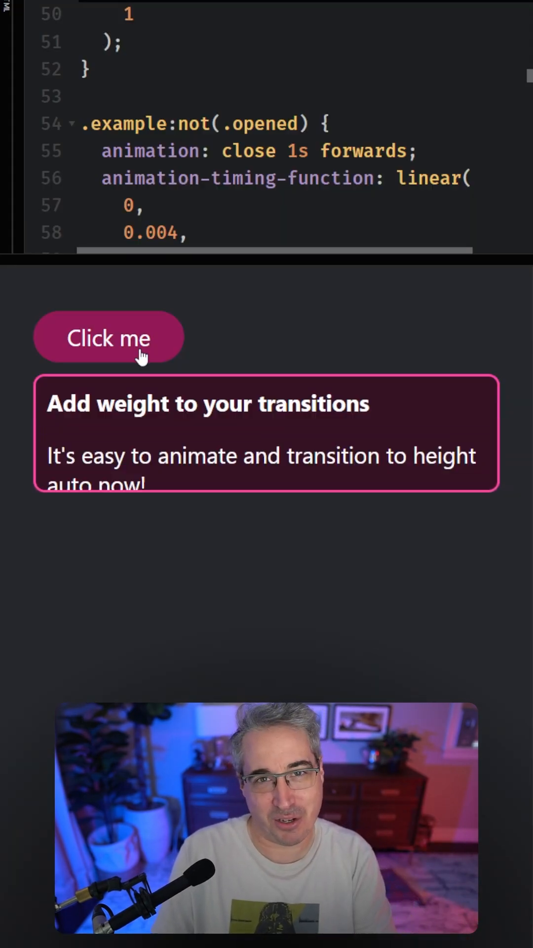